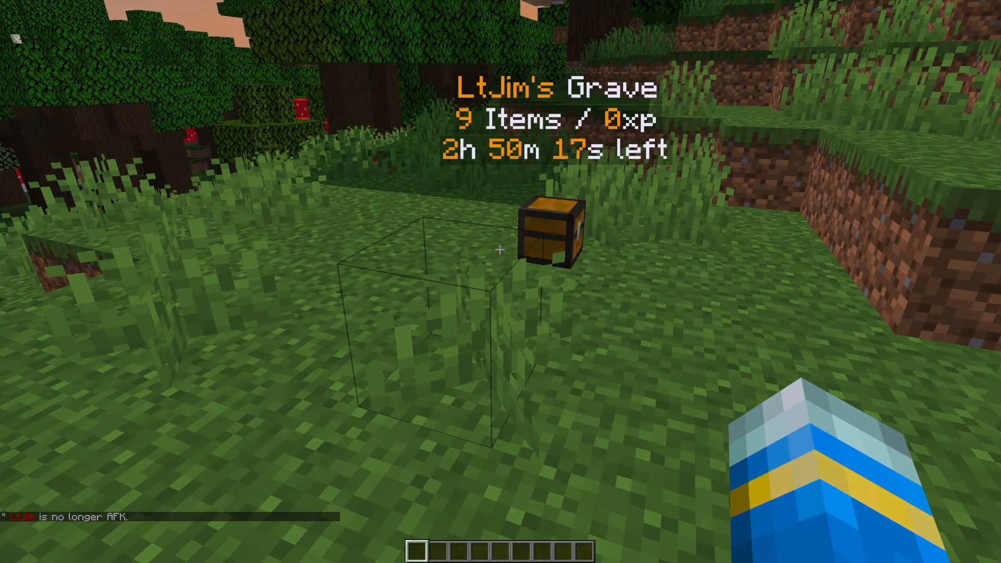
pyautogui.moveTo(498, 251)
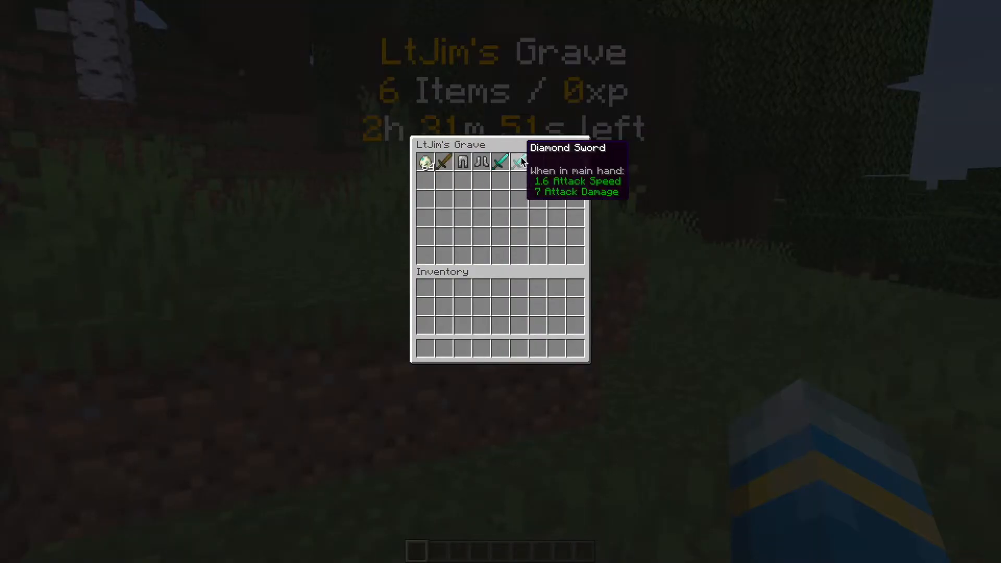
# Step: Close the grave's storage window after taking the sword and armor back
pyautogui.press('Escape')
pyautogui.write('/day')
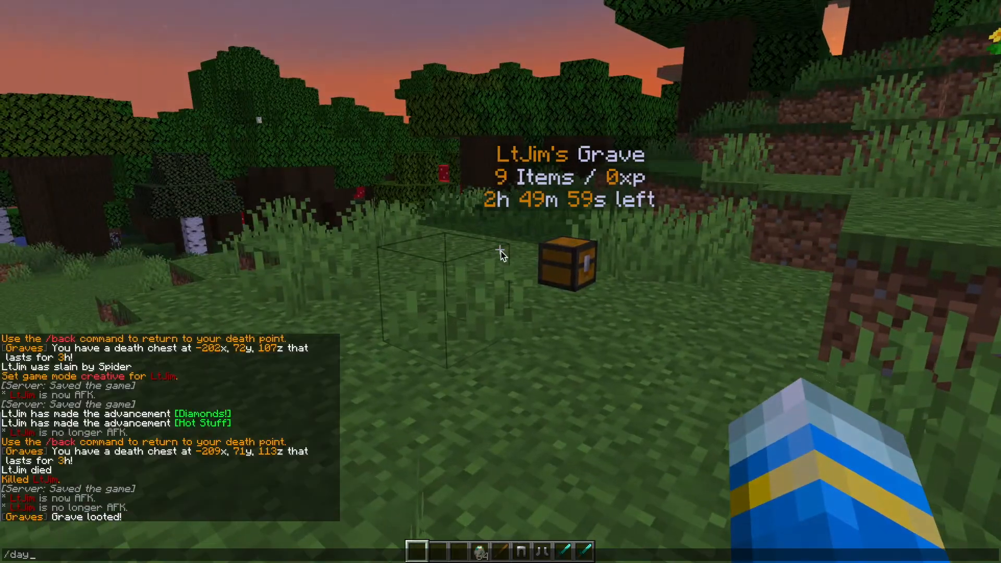
# Step: Run /graves cleanup to remove three leftover holograms, then loot the second grave
pyautogui.write('grave')
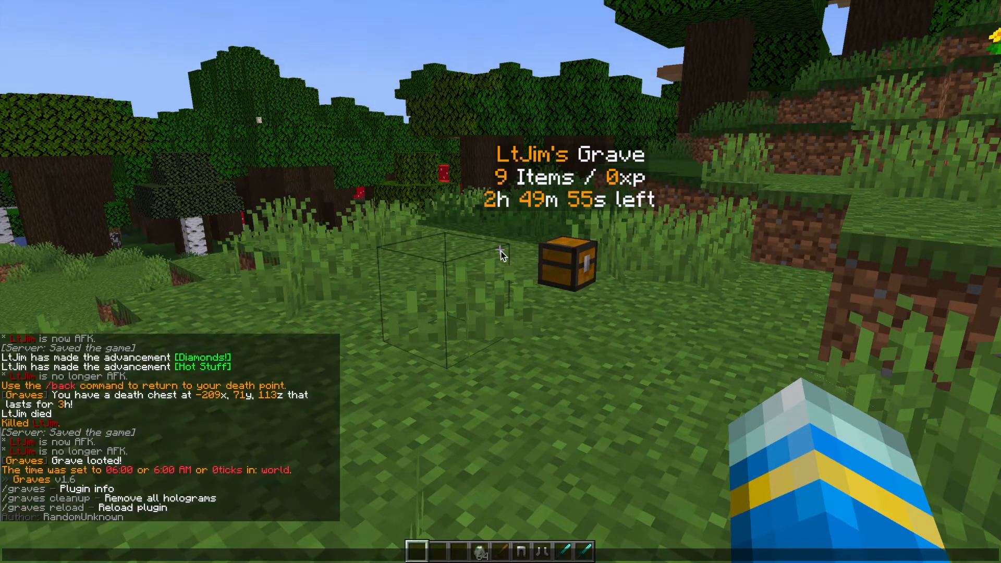
pyautogui.write('/graves cleanup')
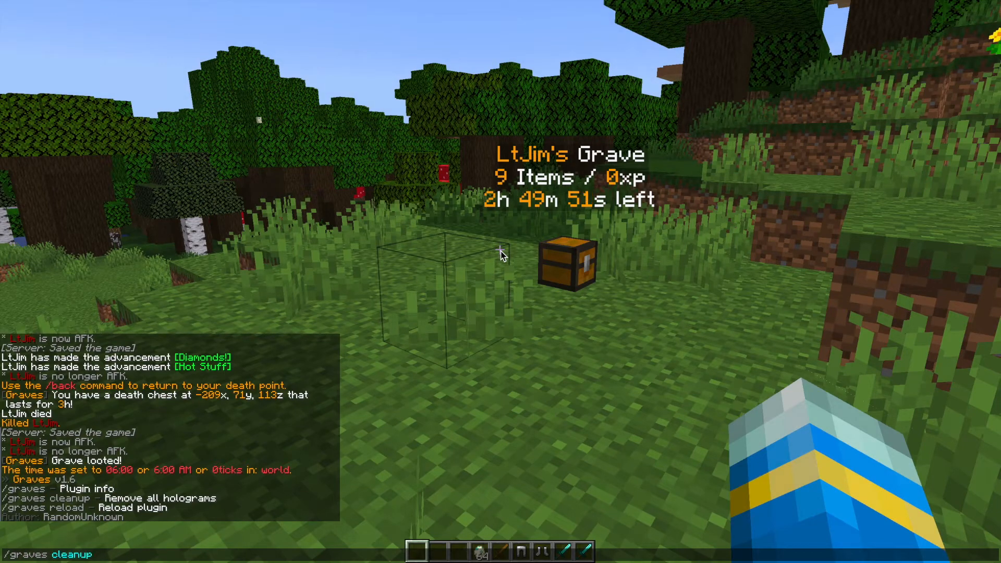
pyautogui.press('enter')
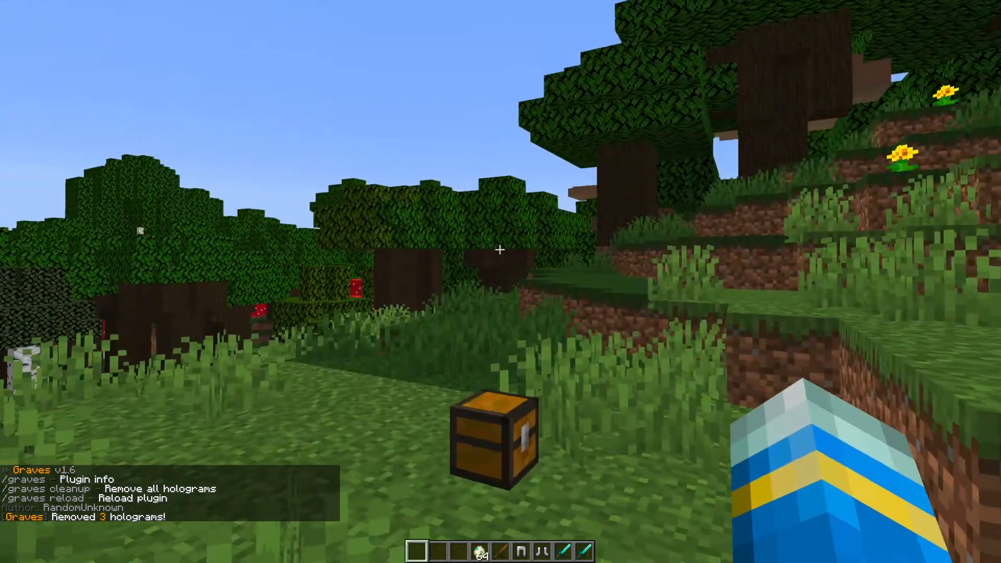
pyautogui.rightClick(491, 439)
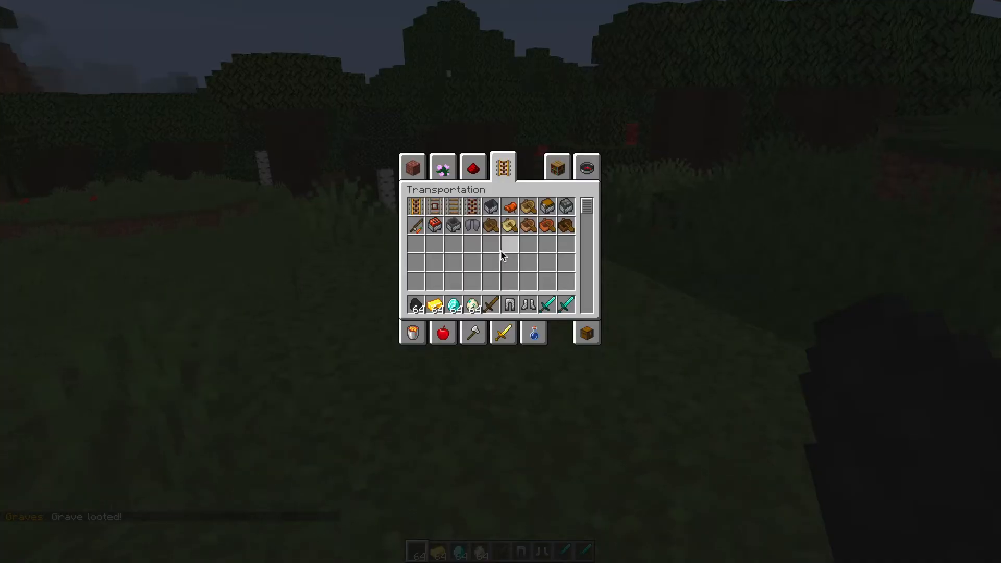
# Step: Search the creative catalogue for 'bot' and grab the Bottle o' Enchanting stack
pyautogui.click(588, 166)
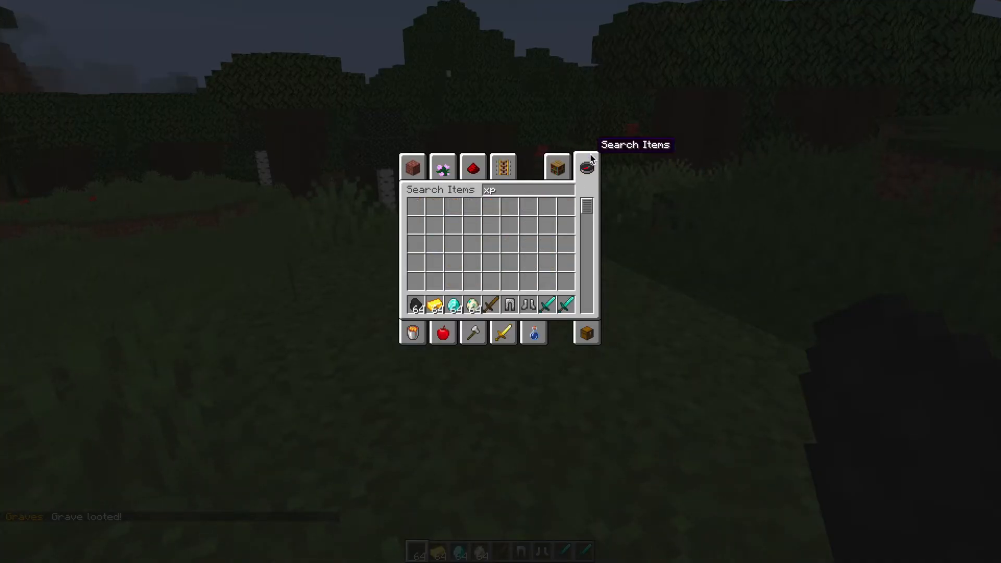
pyautogui.write('bo')
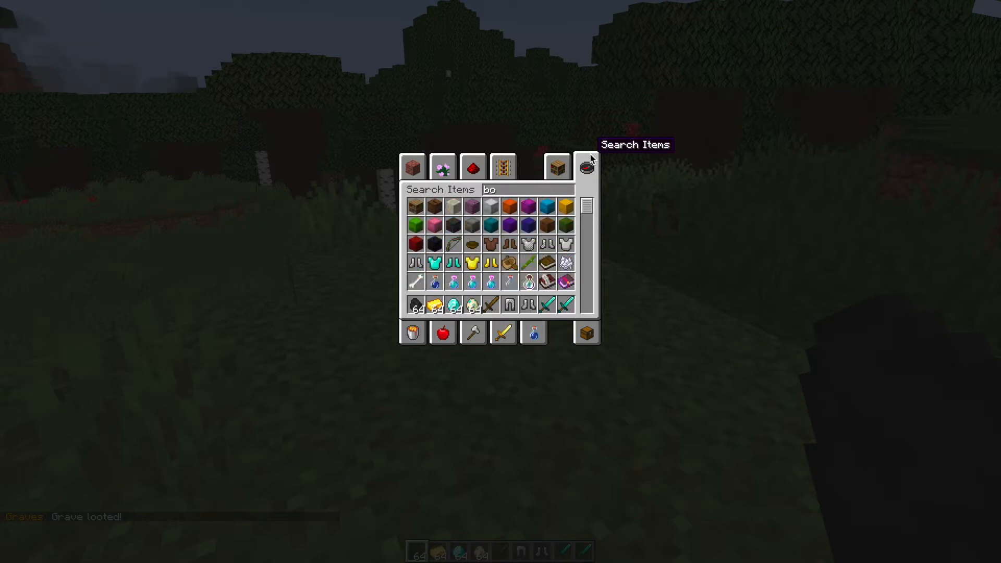
pyautogui.write('t')
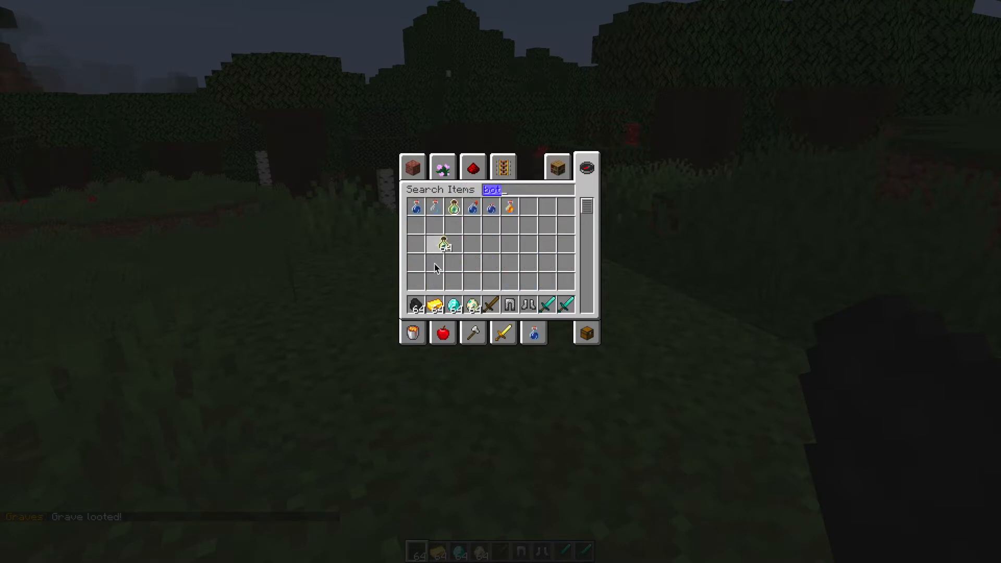
pyautogui.press('Escape')
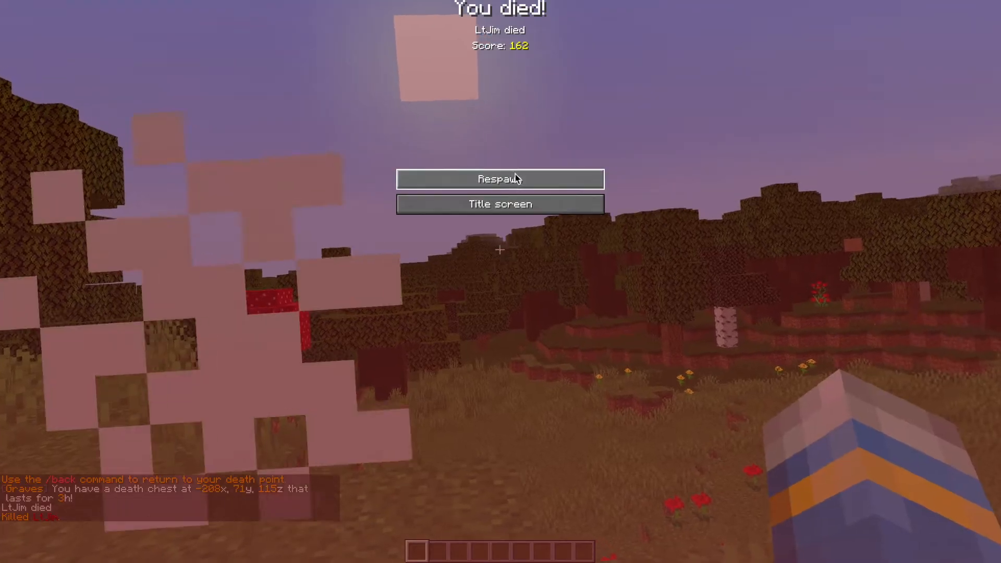
# Step: Respawn after dying, leaving a grave with 15 items and 162 xp
pyautogui.click(501, 179)
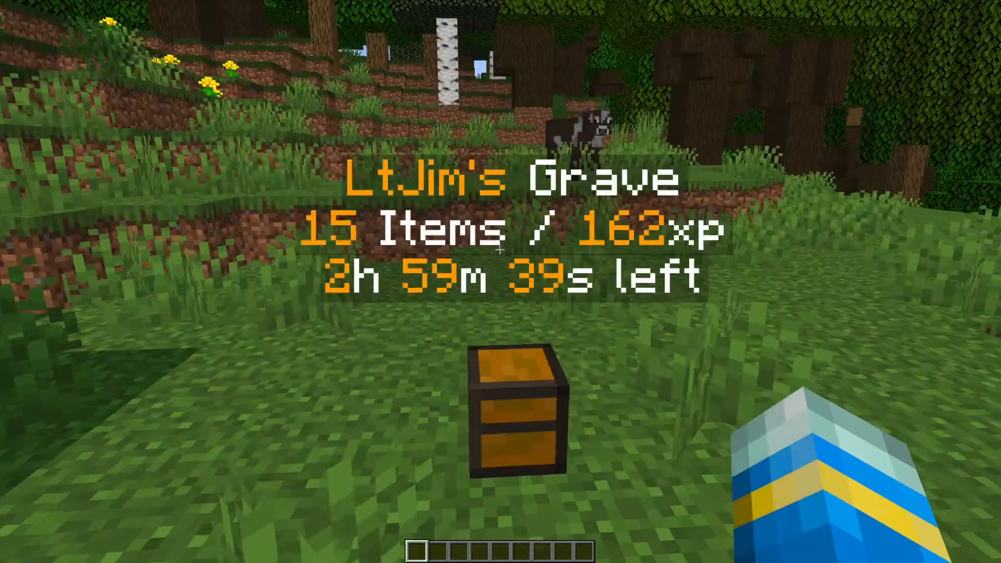
# Step: Loot the new grave chest, taking back the diamond sword, armor and 162 xp
pyautogui.click(517, 416)
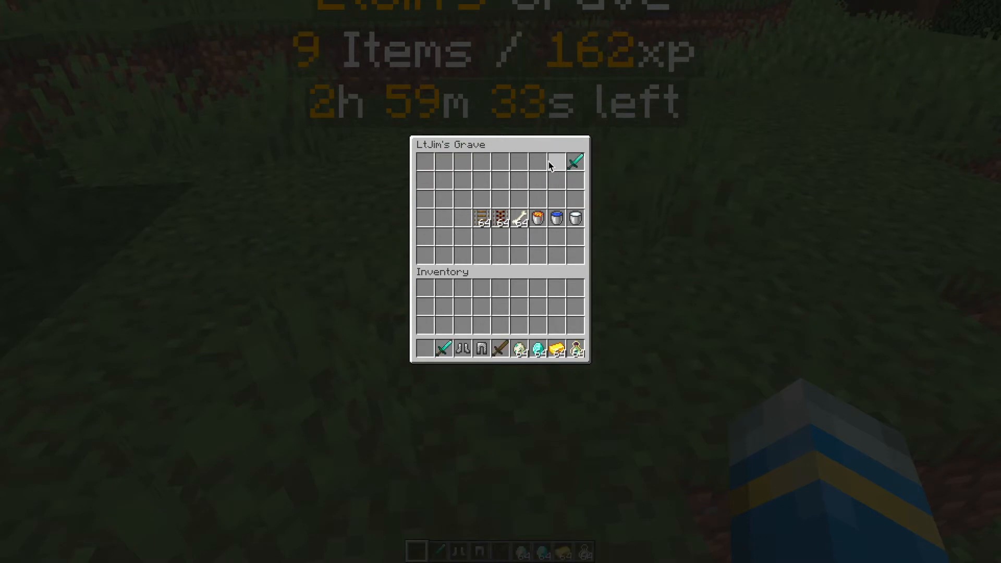
pyautogui.click(574, 160)
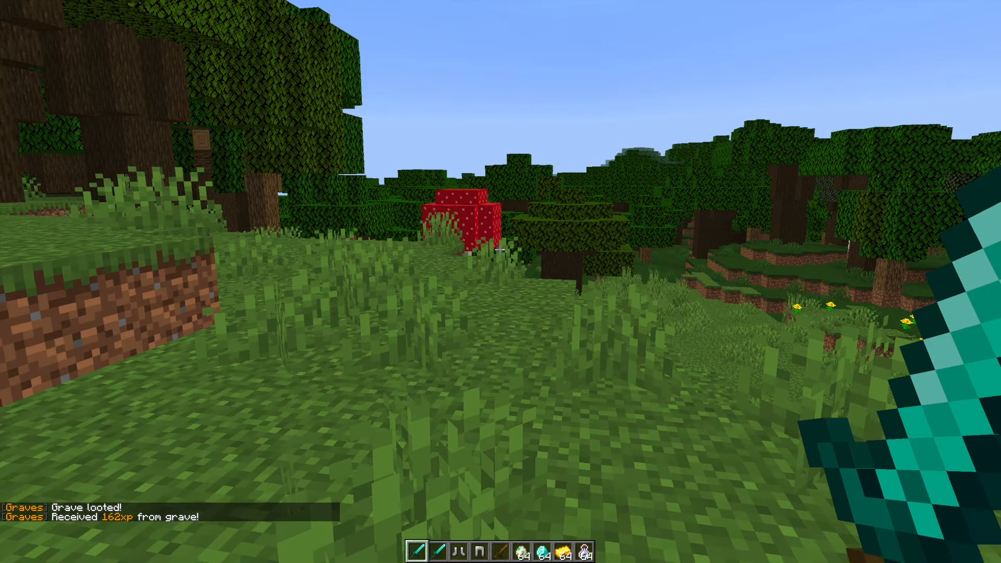
# Step: Run /graves reload to reload the plugin's configuration
pyautogui.write('/graves reloa')
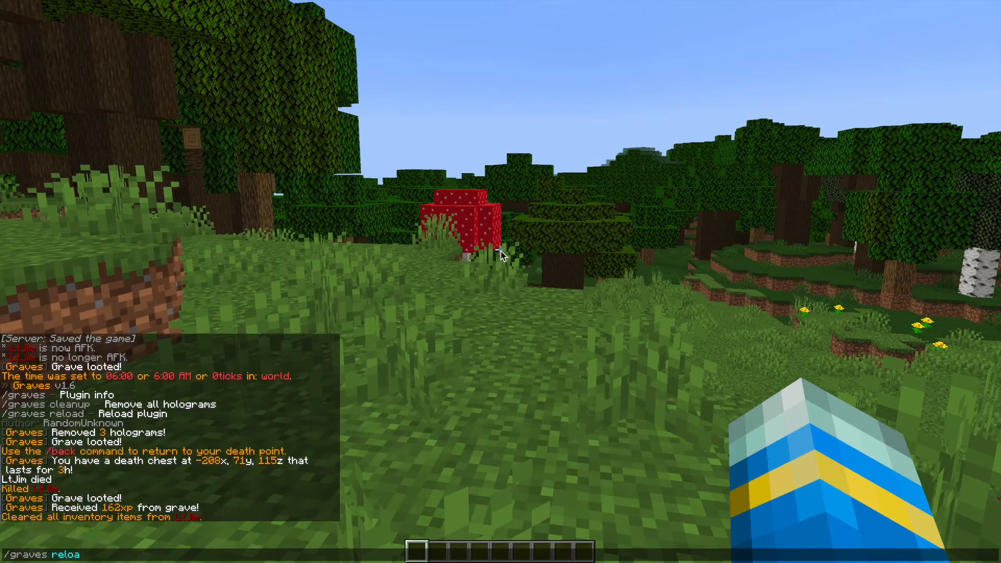
pyautogui.press('Return')
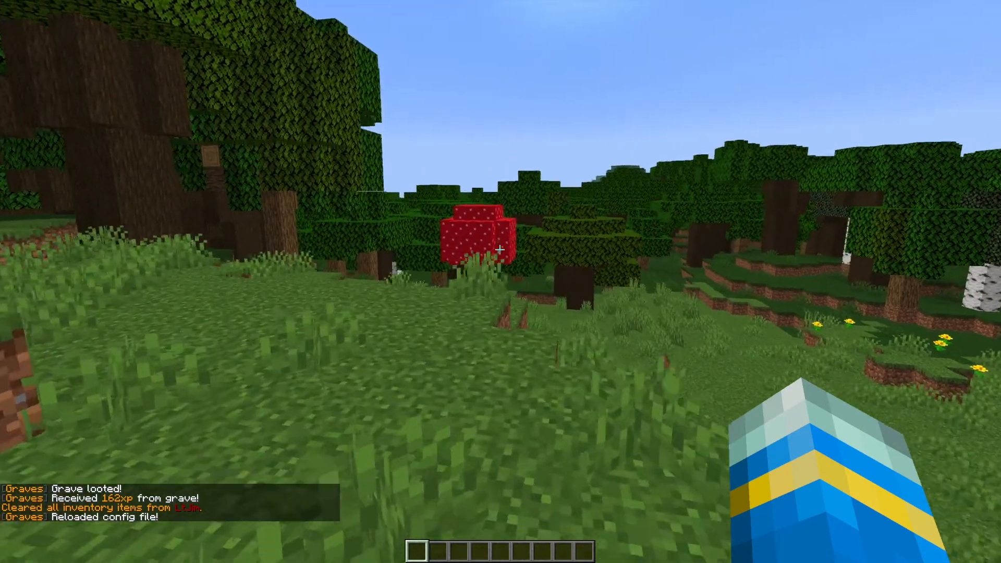
pyautogui.press('e')
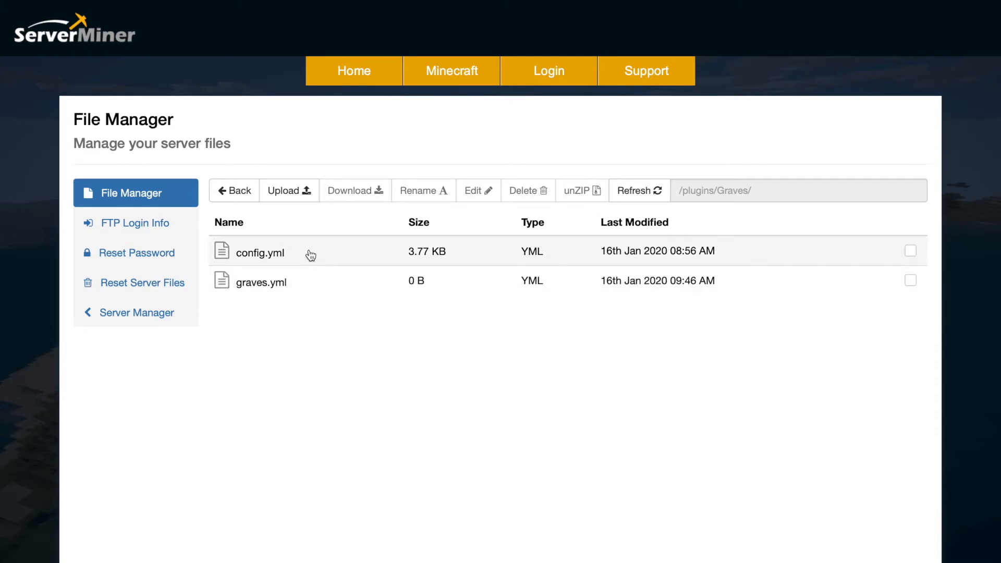
# Step: Open config.yml from the plugins/Graves folder in the ServerMiner editor
pyautogui.doubleClick(266, 253)
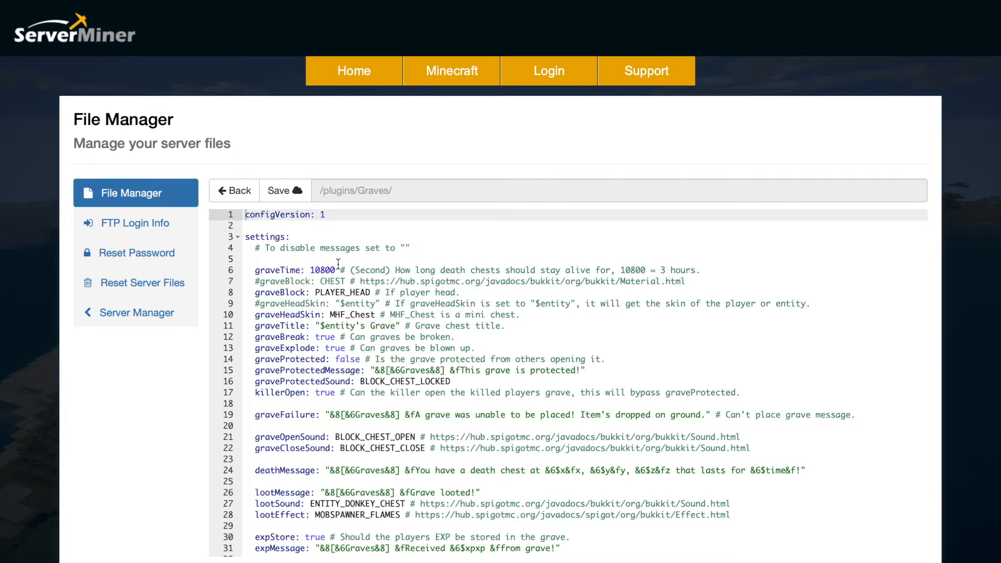
pyautogui.moveTo(695, 248)
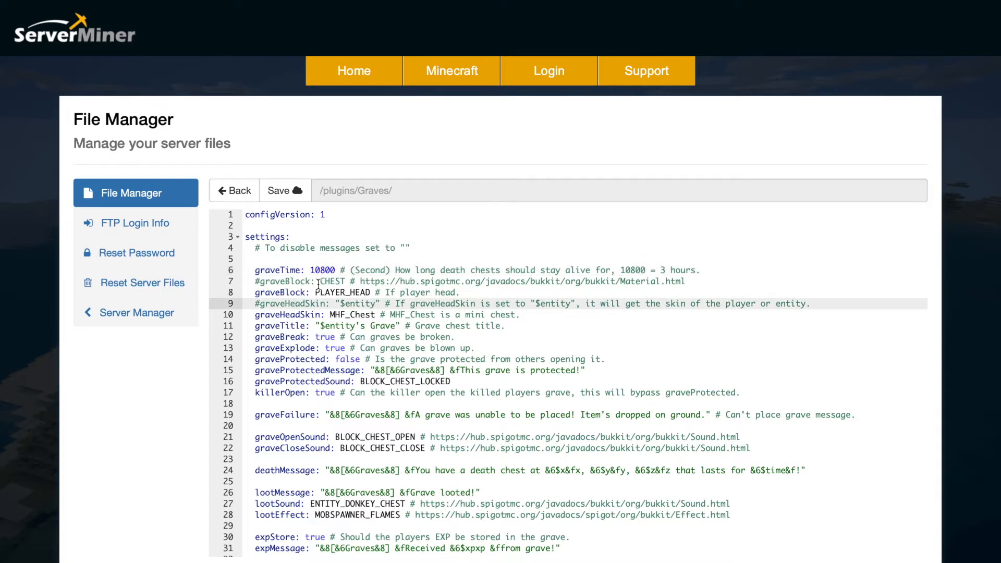
pyautogui.moveTo(365, 290)
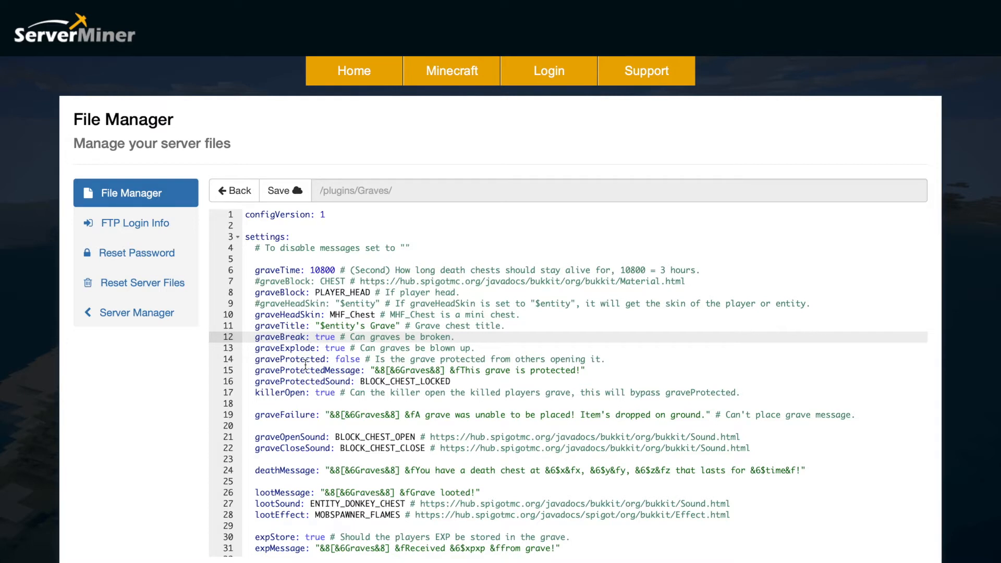
pyautogui.moveTo(360, 382)
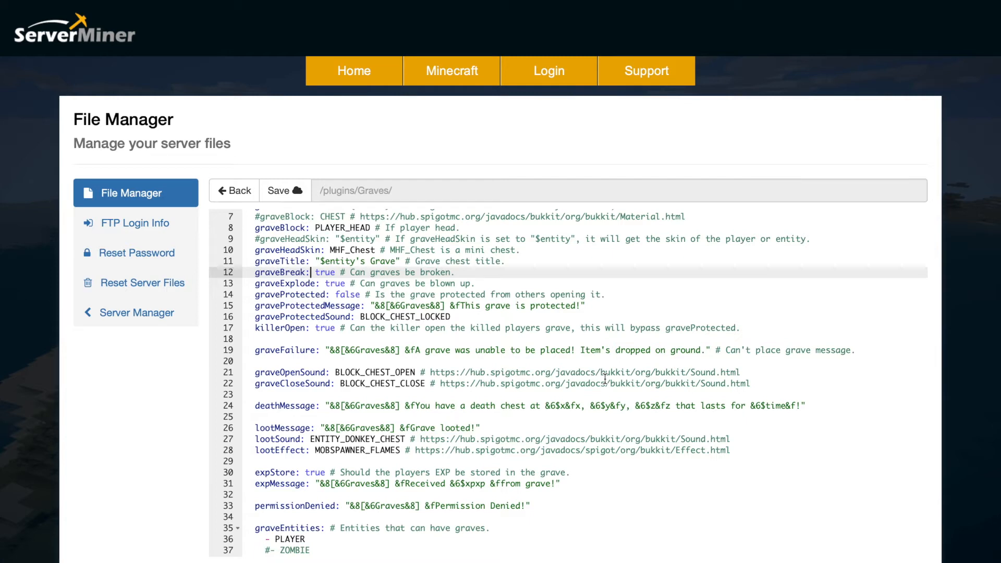
pyautogui.moveTo(353, 370)
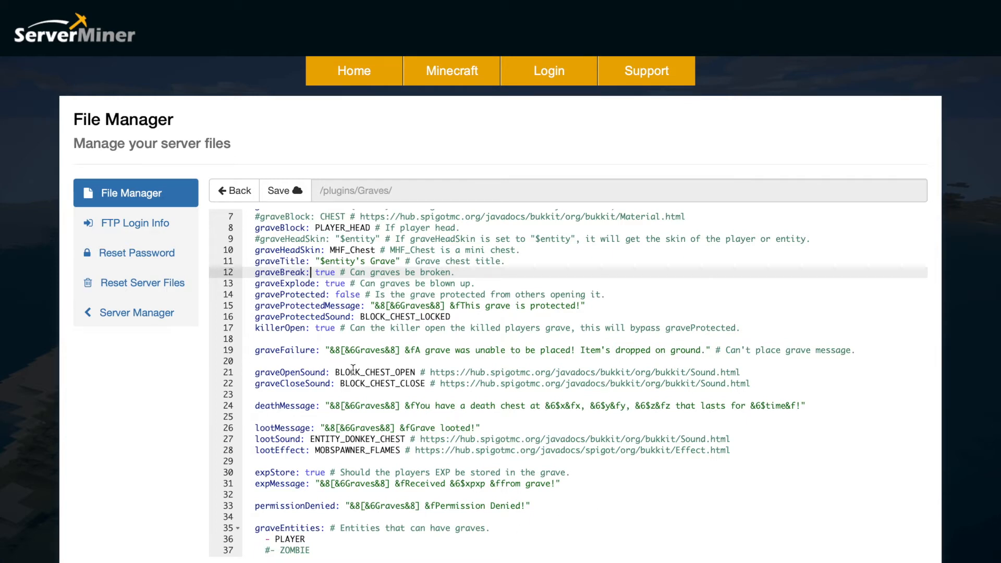
pyautogui.scroll(-3)
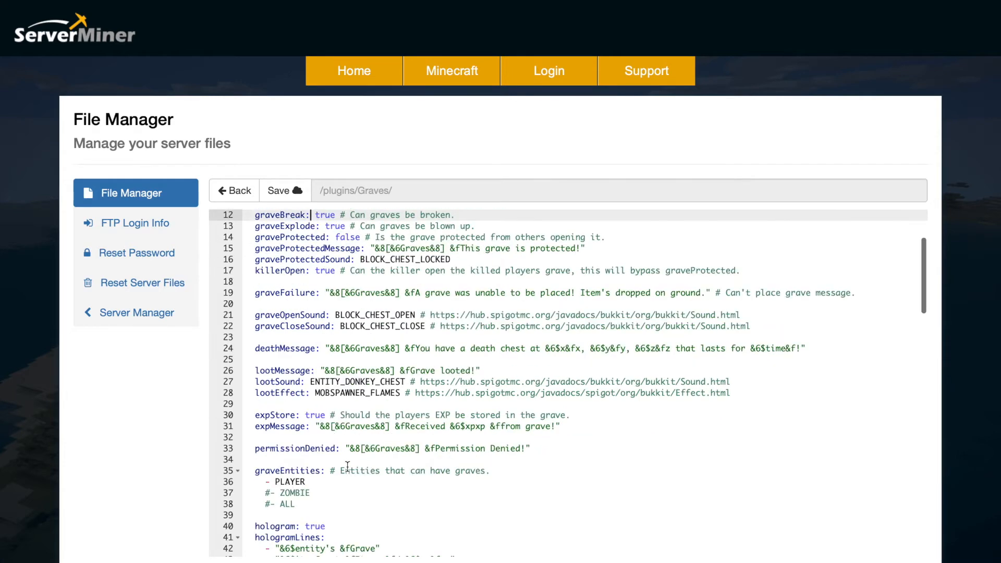
pyautogui.moveTo(285, 383)
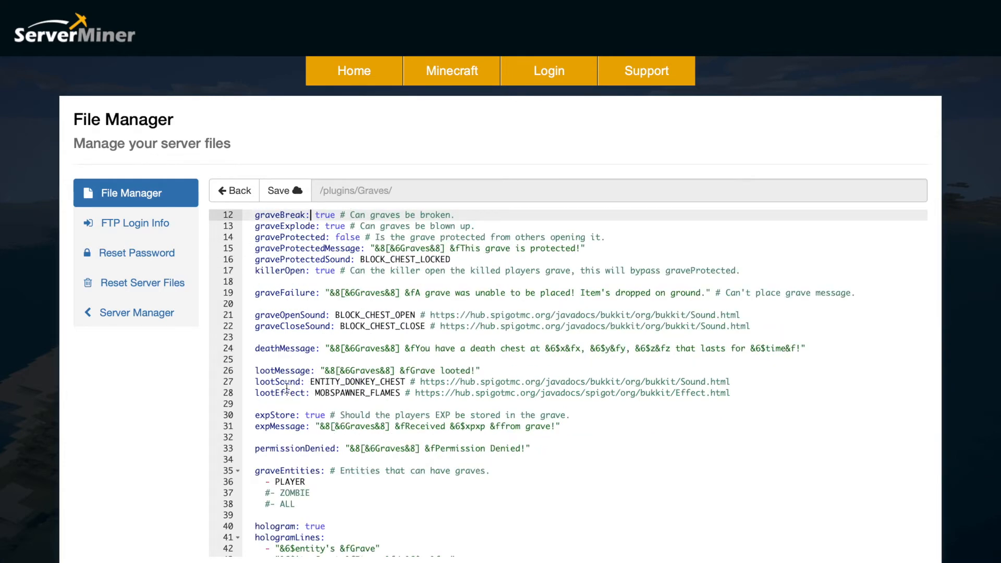
pyautogui.scroll(-3)
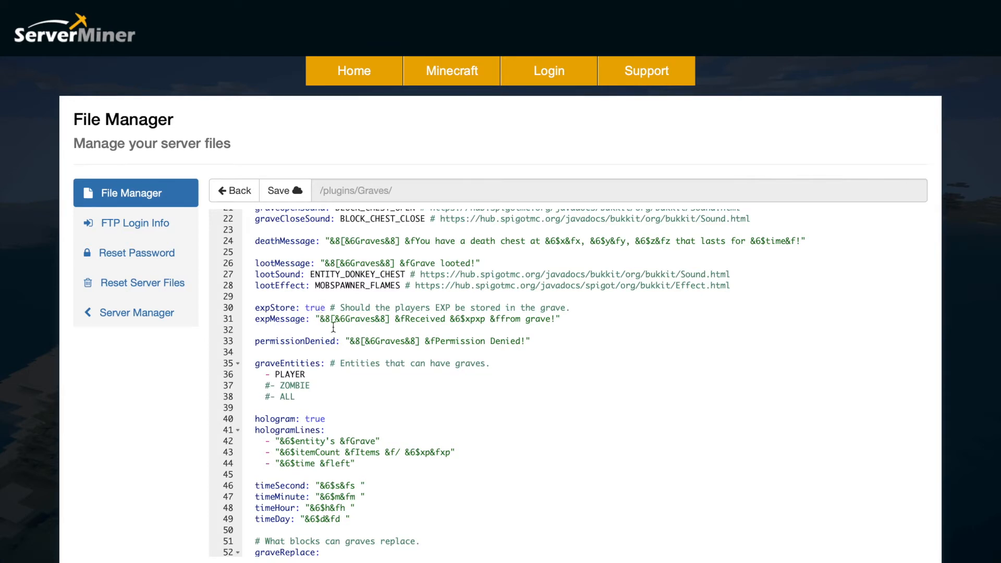
pyautogui.scroll(-3)
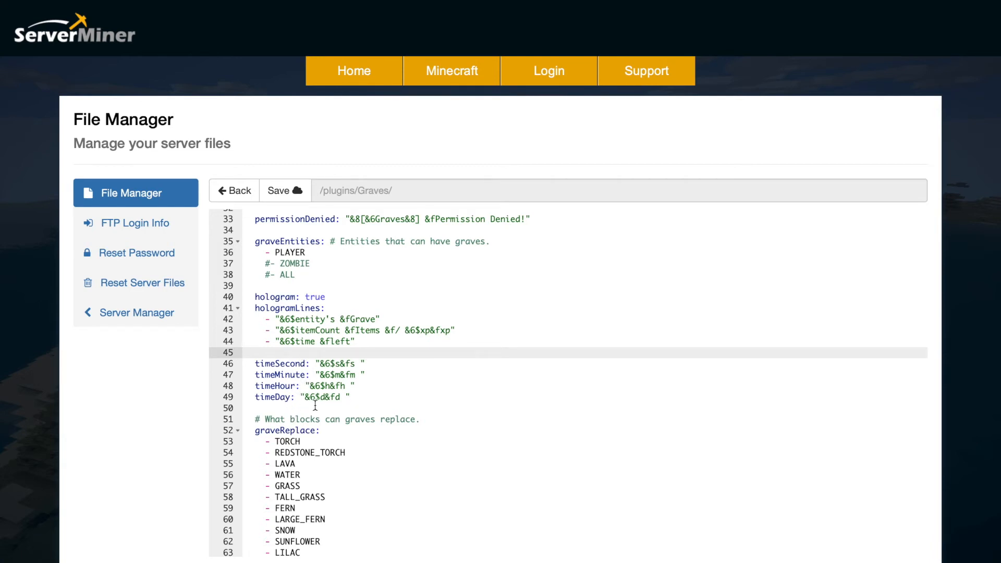
pyautogui.scroll(-3)
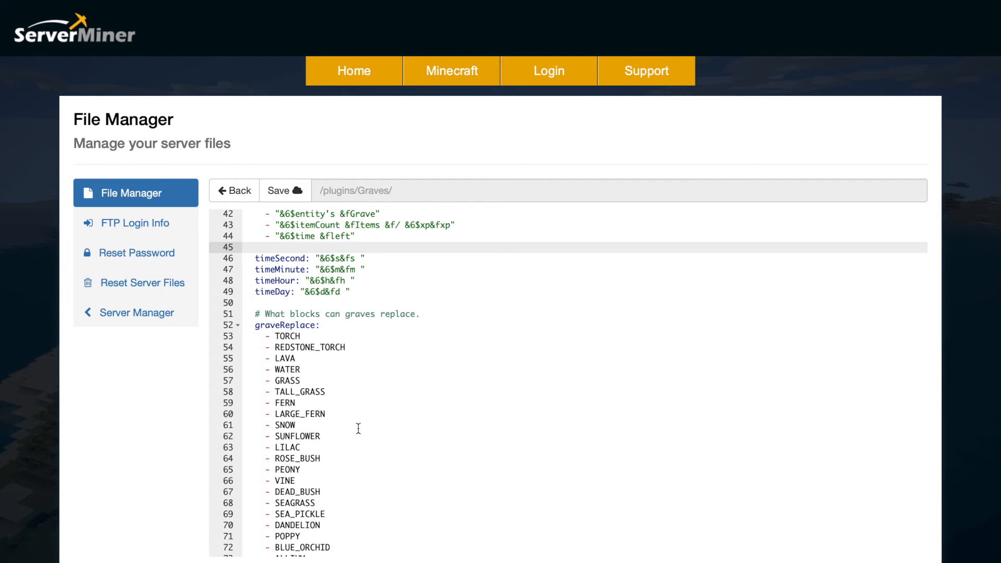
pyautogui.scroll(-3)
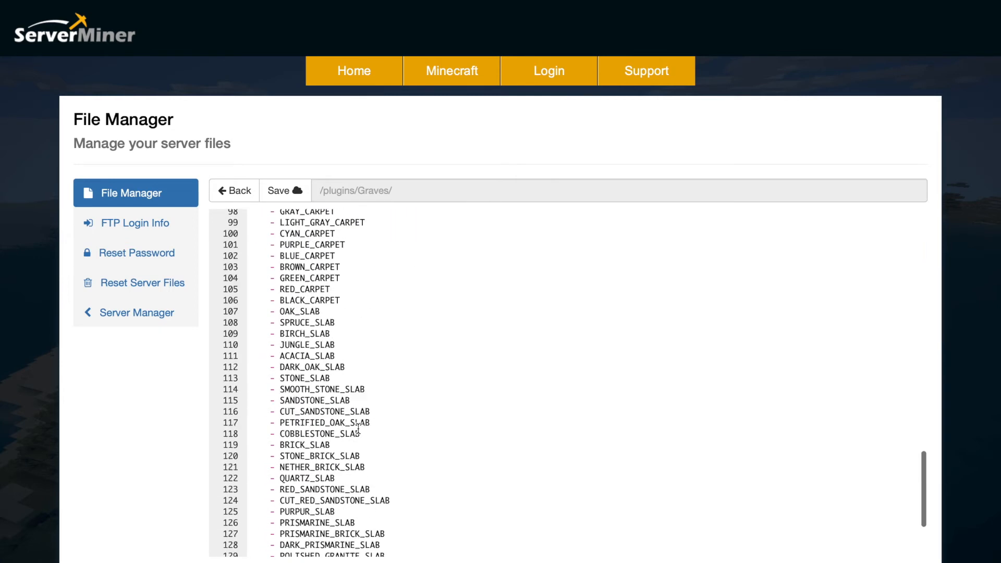
pyautogui.scroll(3)
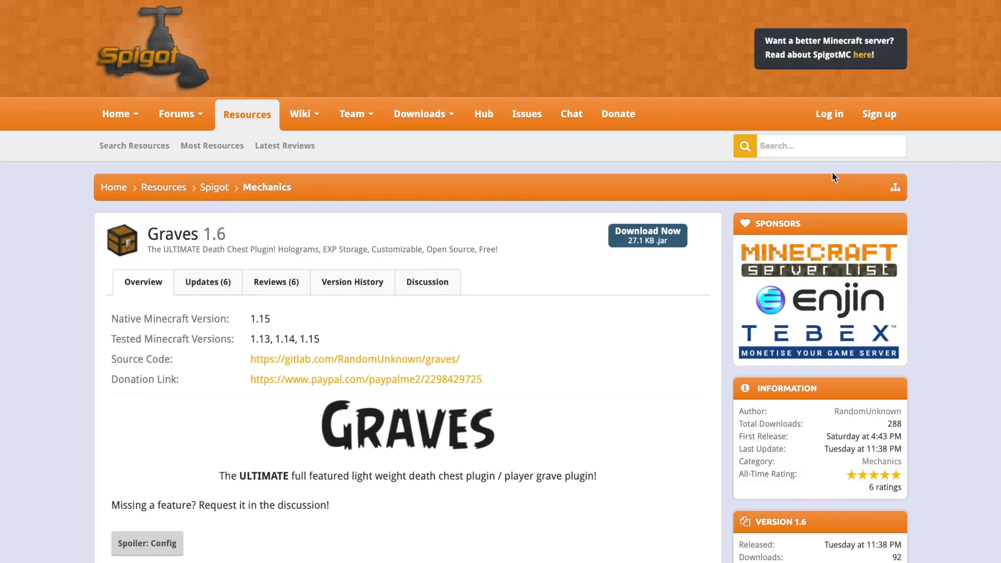
# Step: Scroll the Graves 1.6 SpigotMC page through commands and permissions and back to the overview
pyautogui.doubleClick(266, 320)
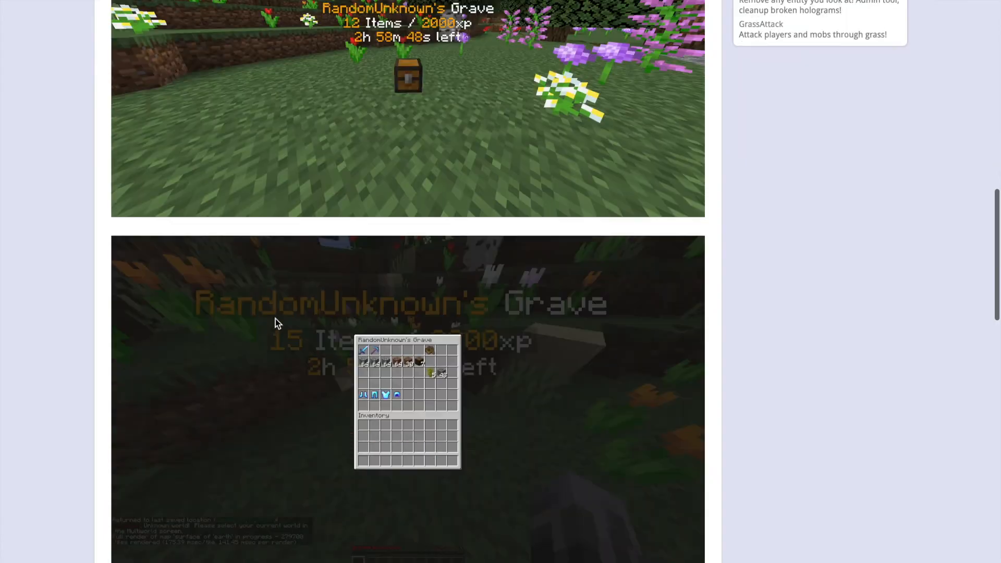
pyautogui.scroll(-3)
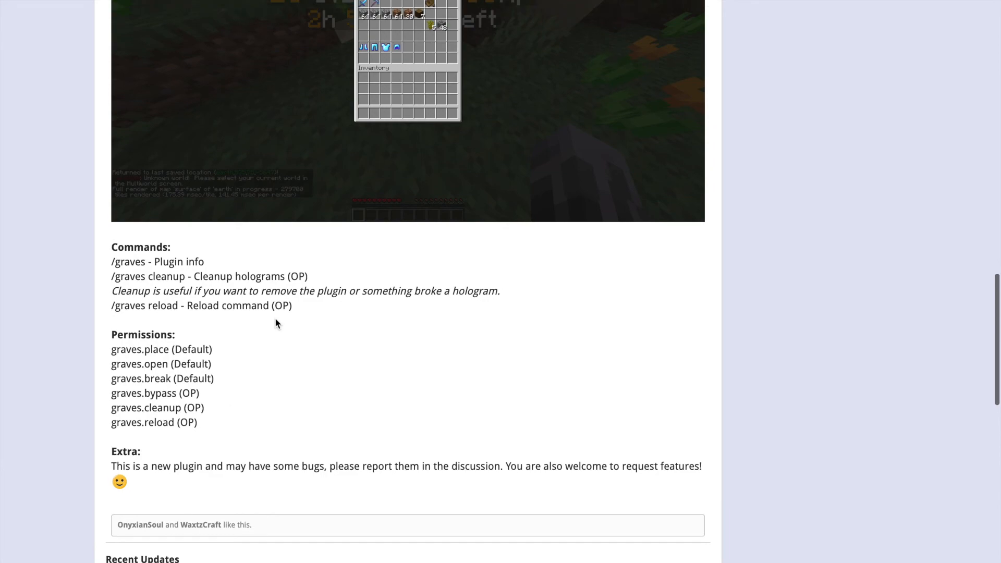
pyautogui.scroll(3)
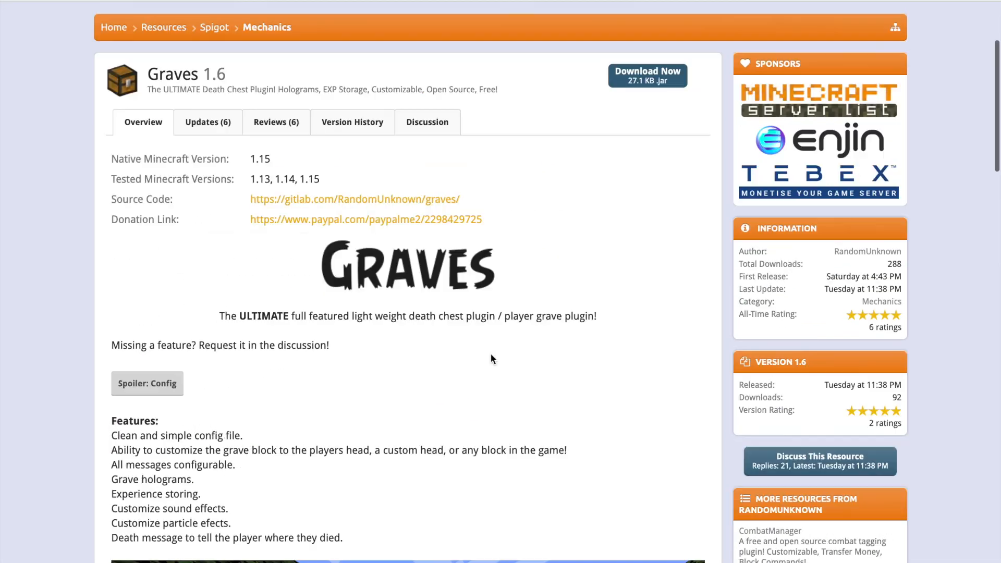